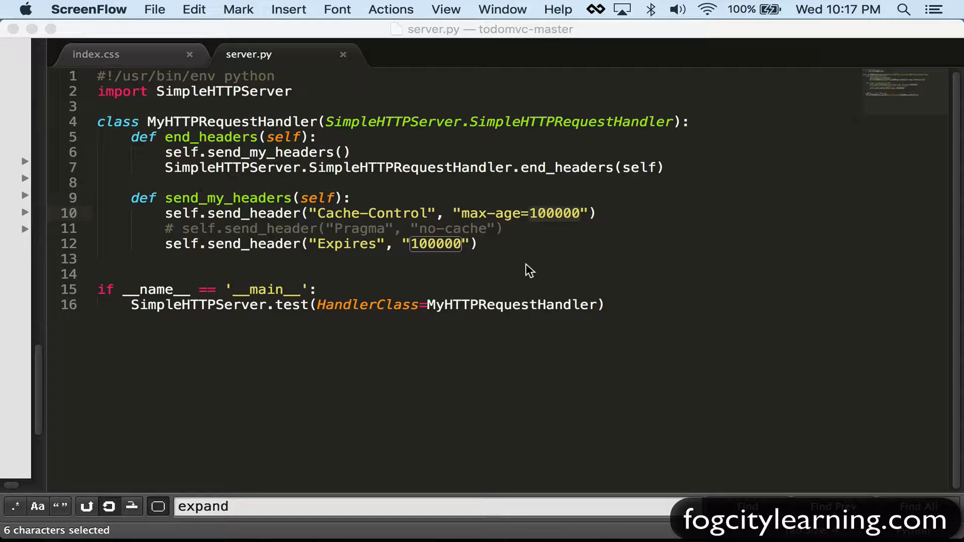
{"action": "mouse_move", "coordinate": [571, 222]}
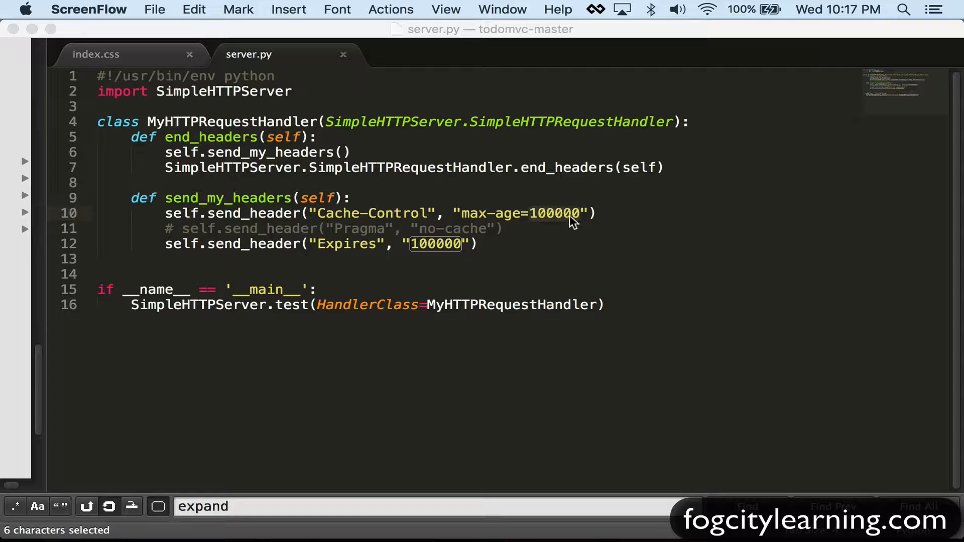
{"action": "mouse_move", "coordinate": [307, 114]}
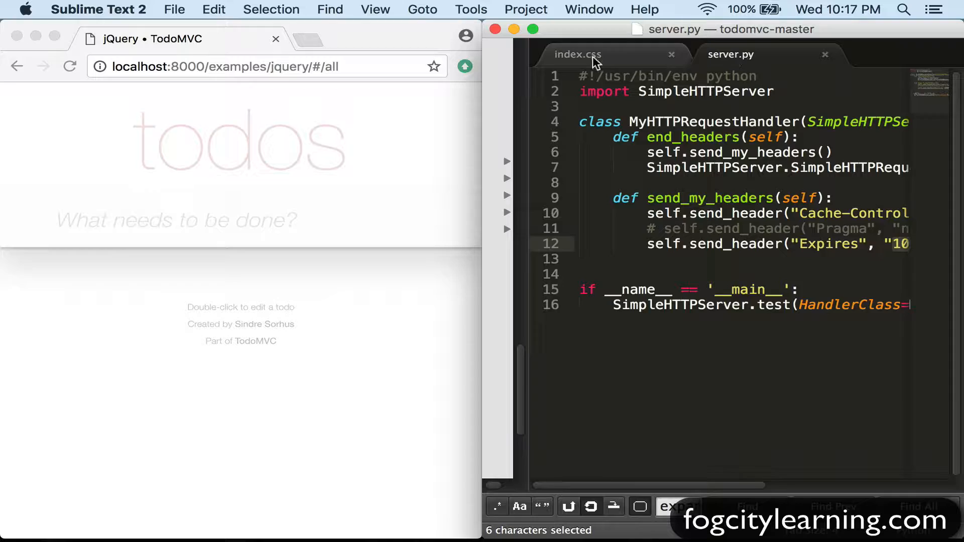
In index.css, replace the body background value f5f5f5 on line 27 with #000.
{"action": "left_click", "coordinate": [577, 54]}
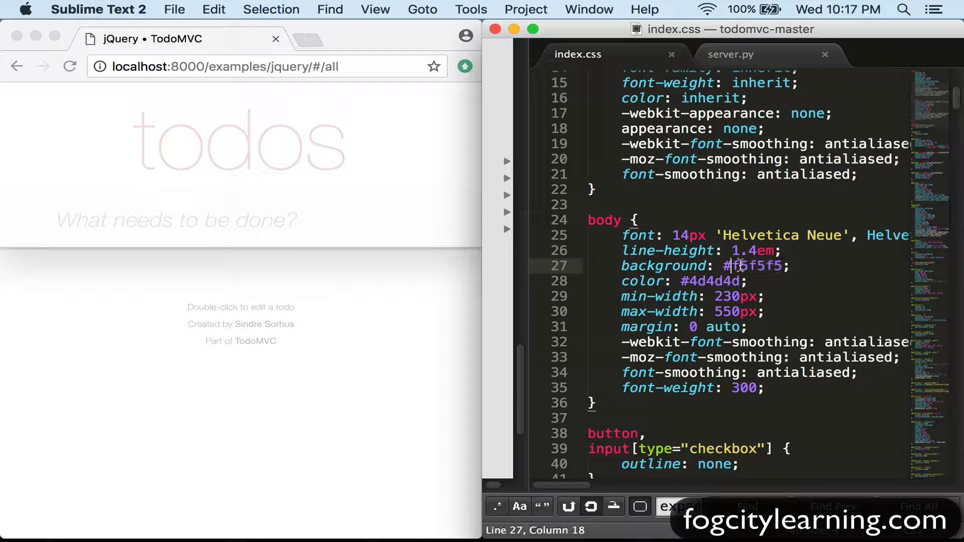
{"action": "double_click", "coordinate": [753, 266]}
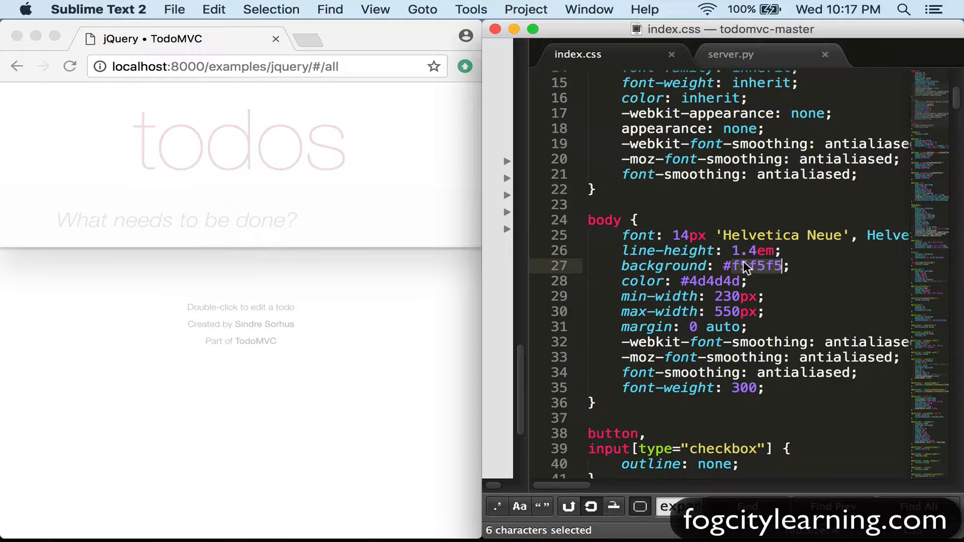
{"action": "type", "text": "#000"}
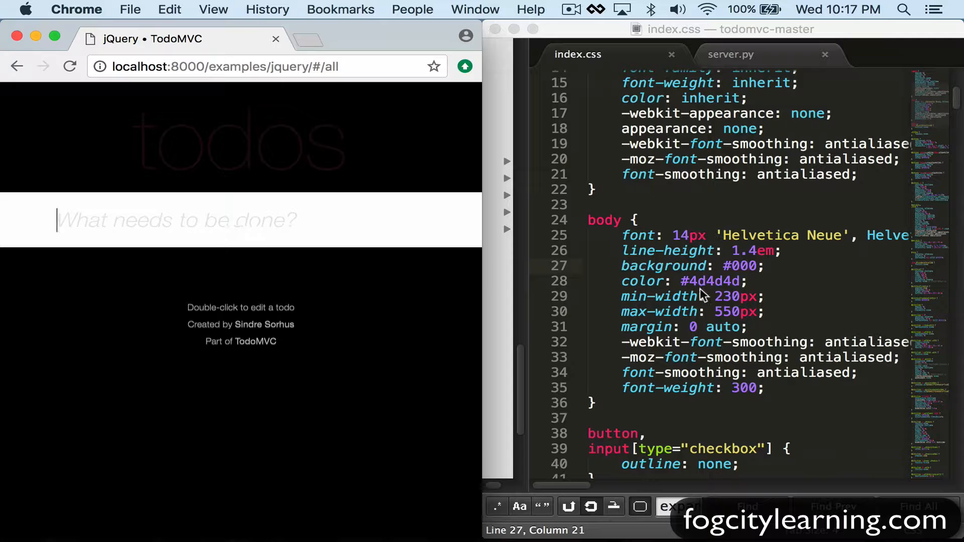
Replace the #000 body background on line 27 with blue.
{"action": "double_click", "coordinate": [741, 266]}
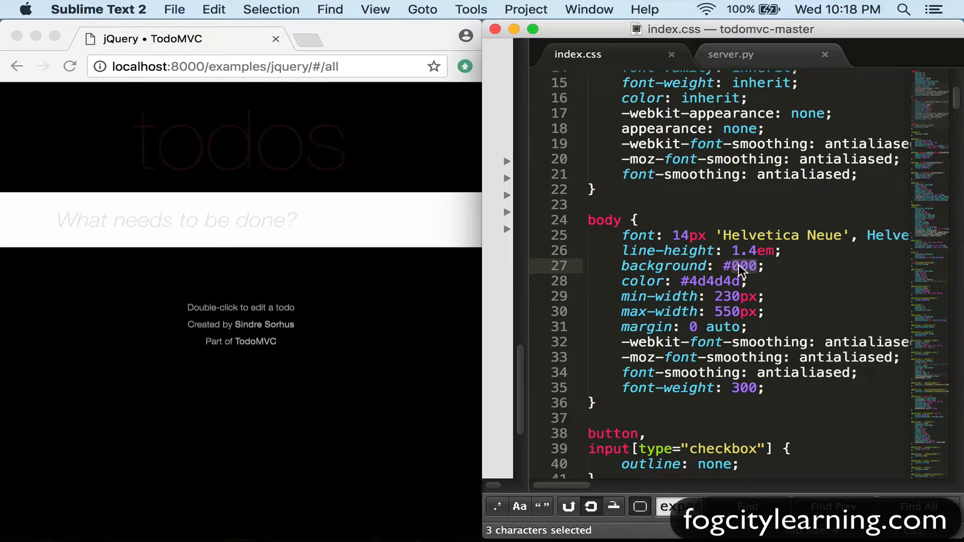
{"action": "type", "text": "blue"}
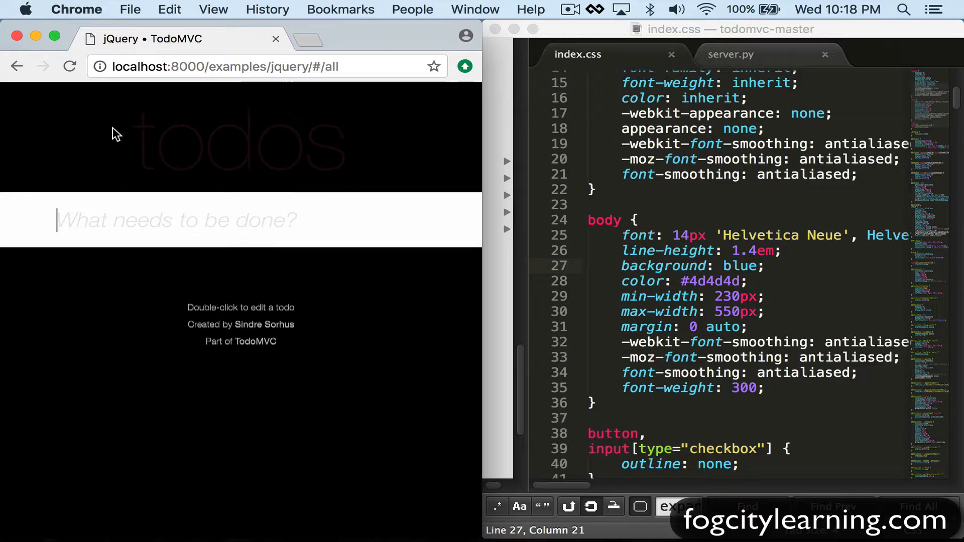
Open Chrome DevTools on the Network panel and tick Disable cache.
{"action": "key", "text": "F12"}
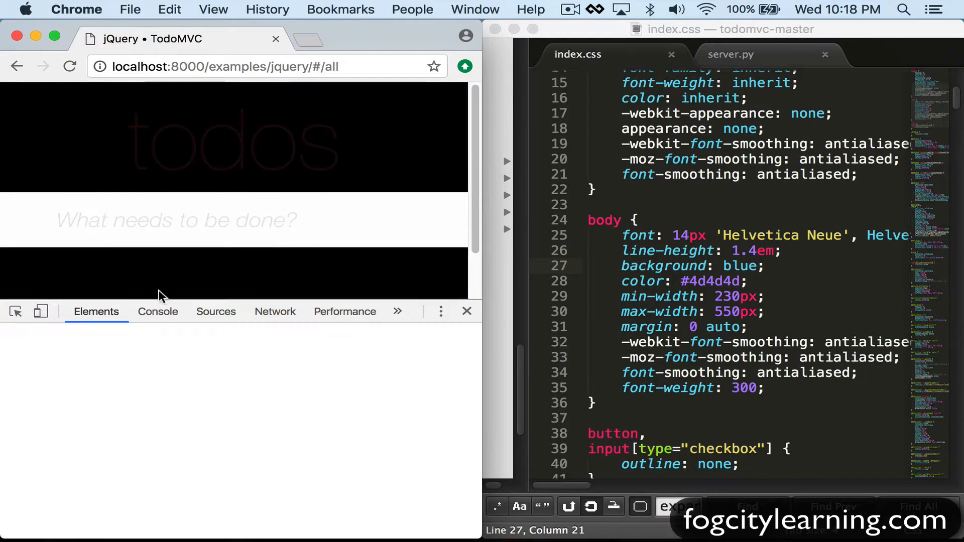
{"action": "left_click", "coordinate": [275, 312]}
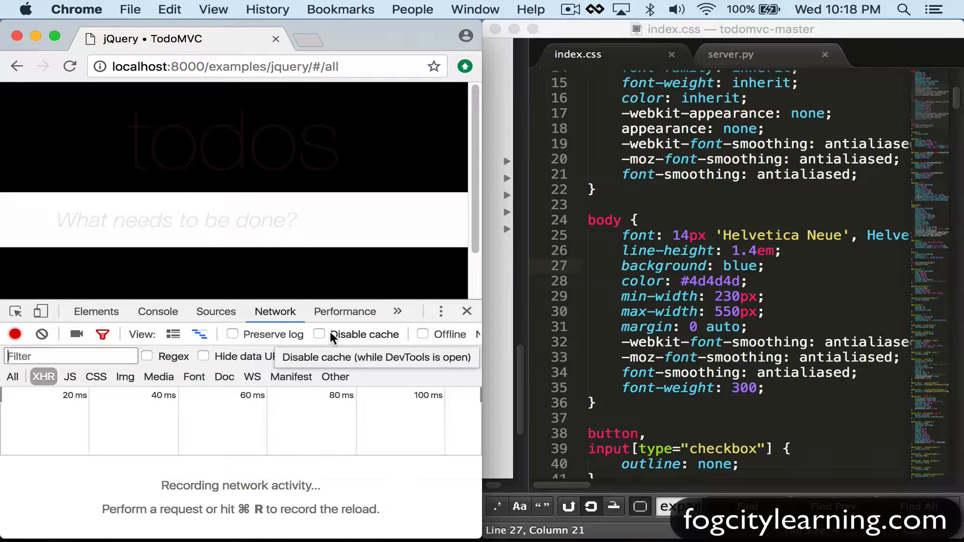
{"action": "left_click", "coordinate": [319, 334]}
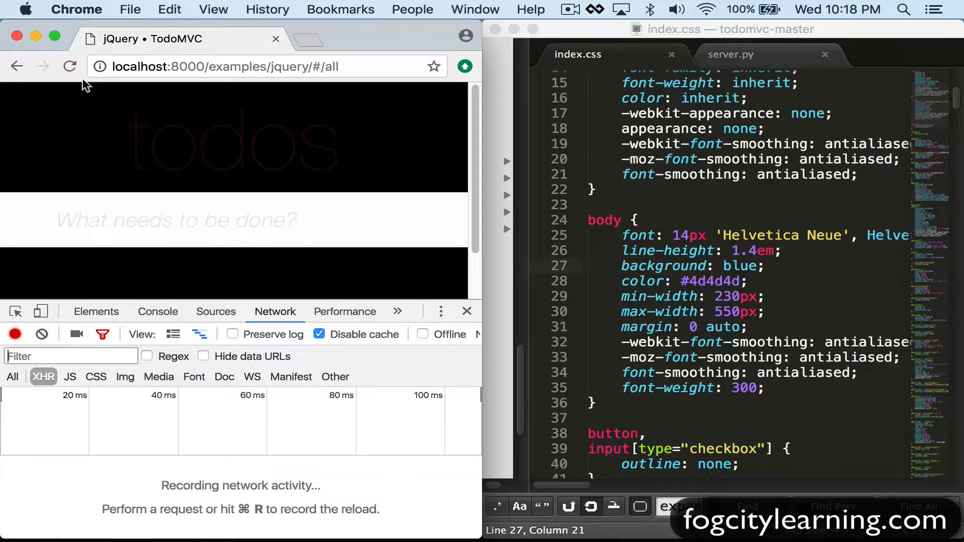